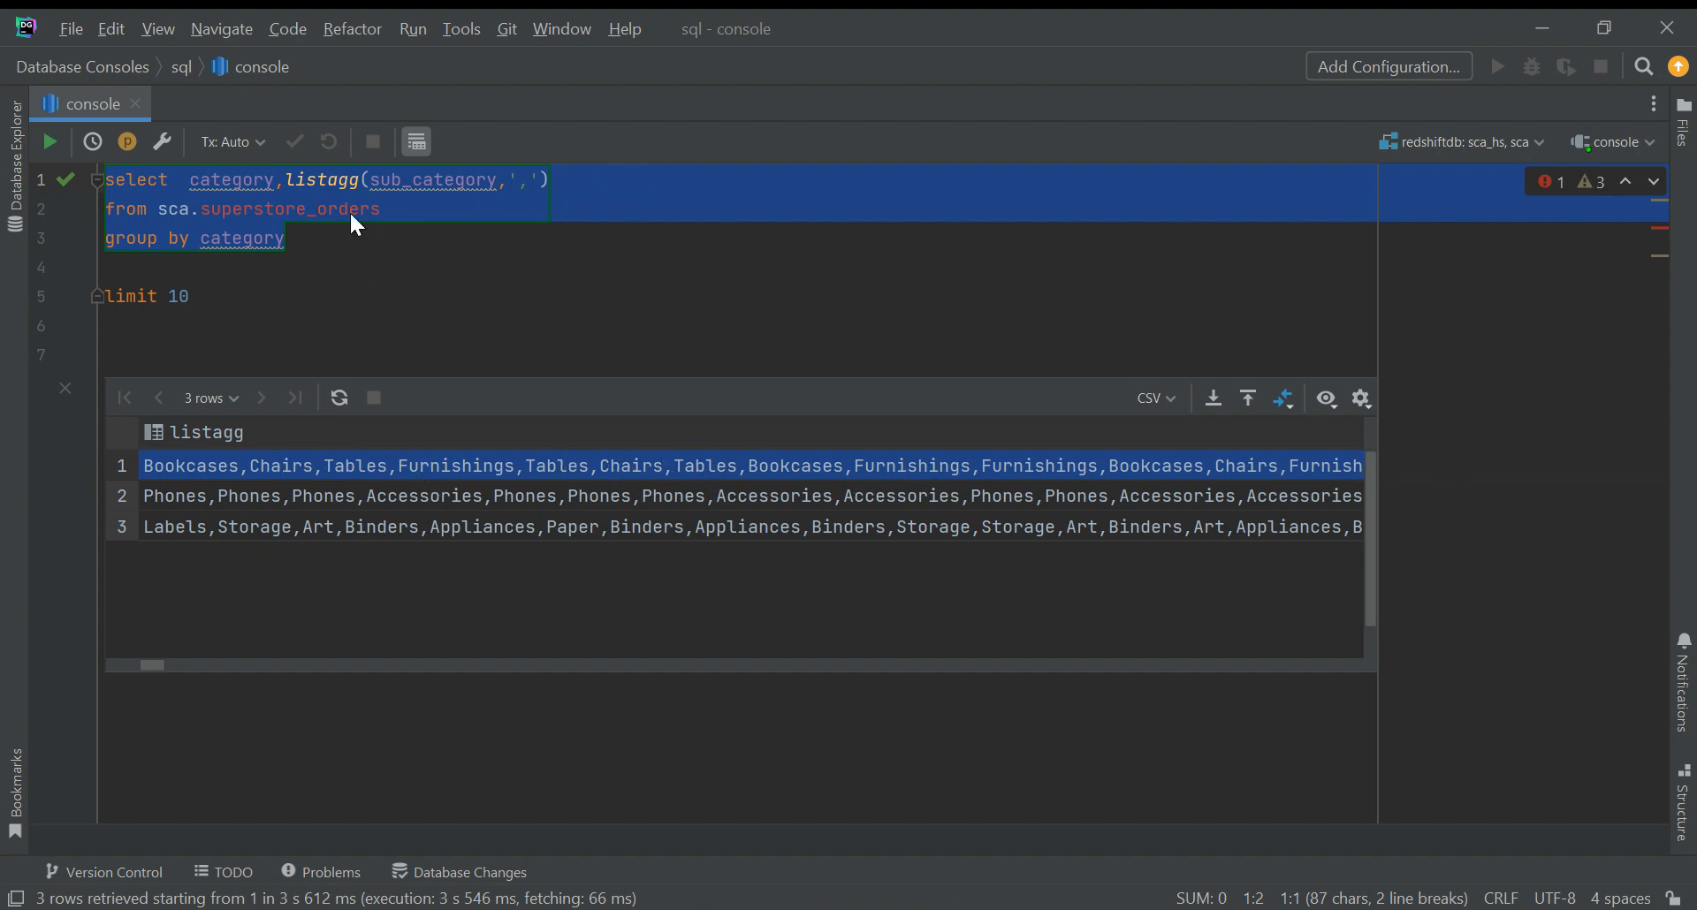
Step: Add DISTINCT inside LISTAGG so each sub-category appears once per category, and run it
{"action": "type", "text": "distinct"}
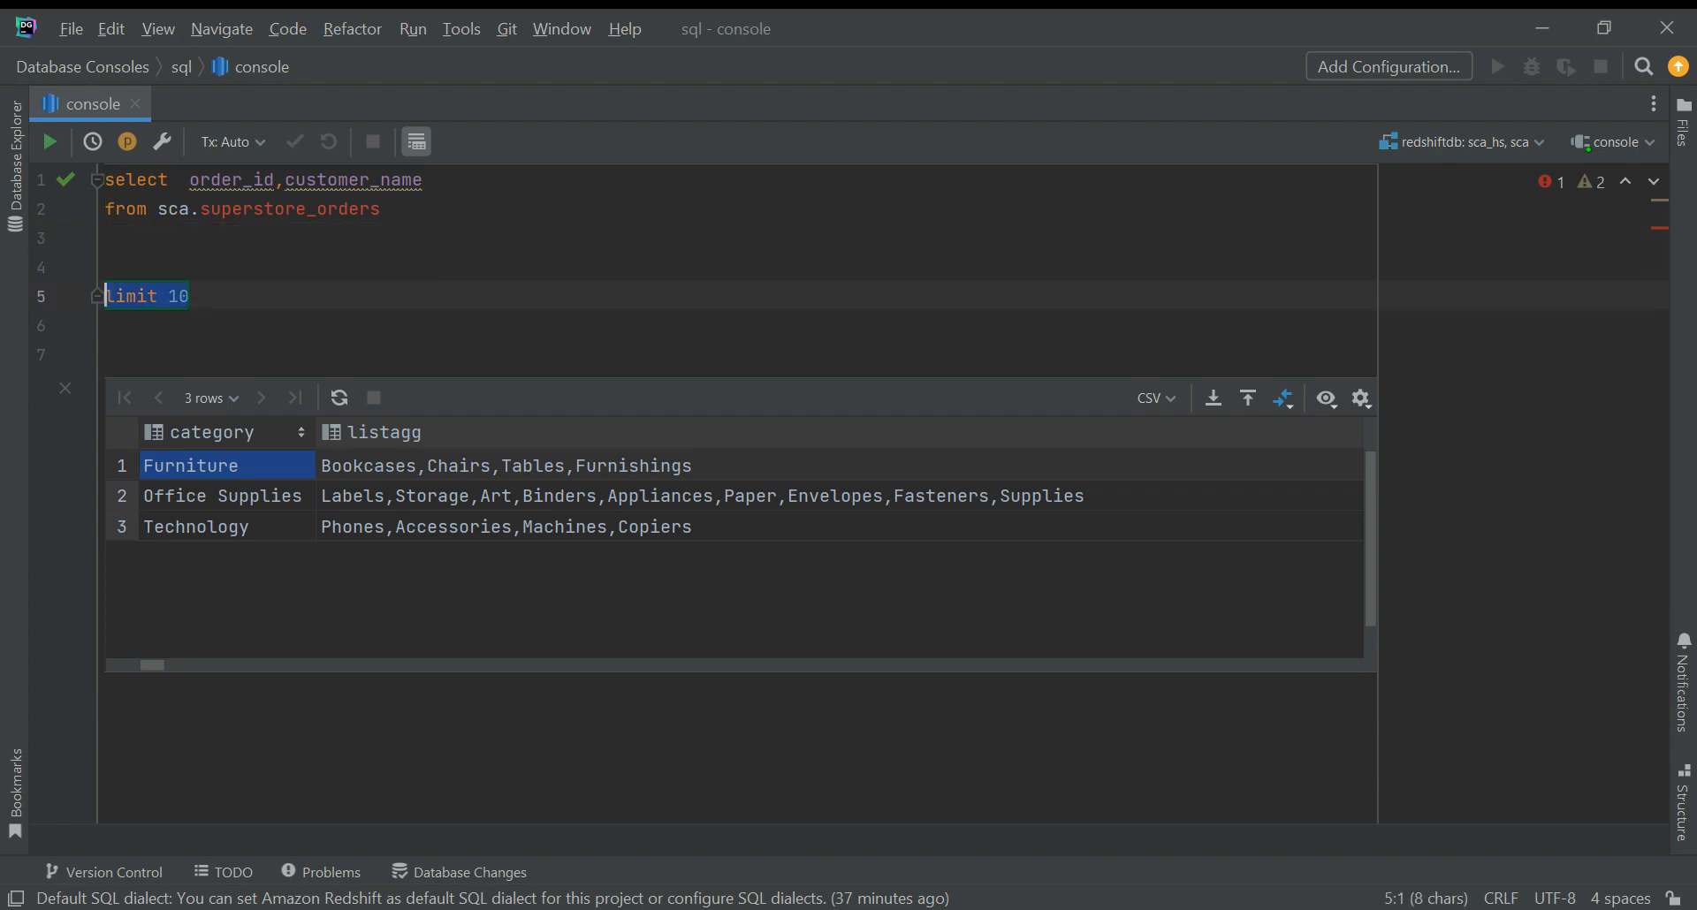
Step: Filter superstore_orders to customer_name LIKE '%Claire%' in the order_id, customer_name query
{"action": "type", "text": "where customer_name like '%Claire%'"}
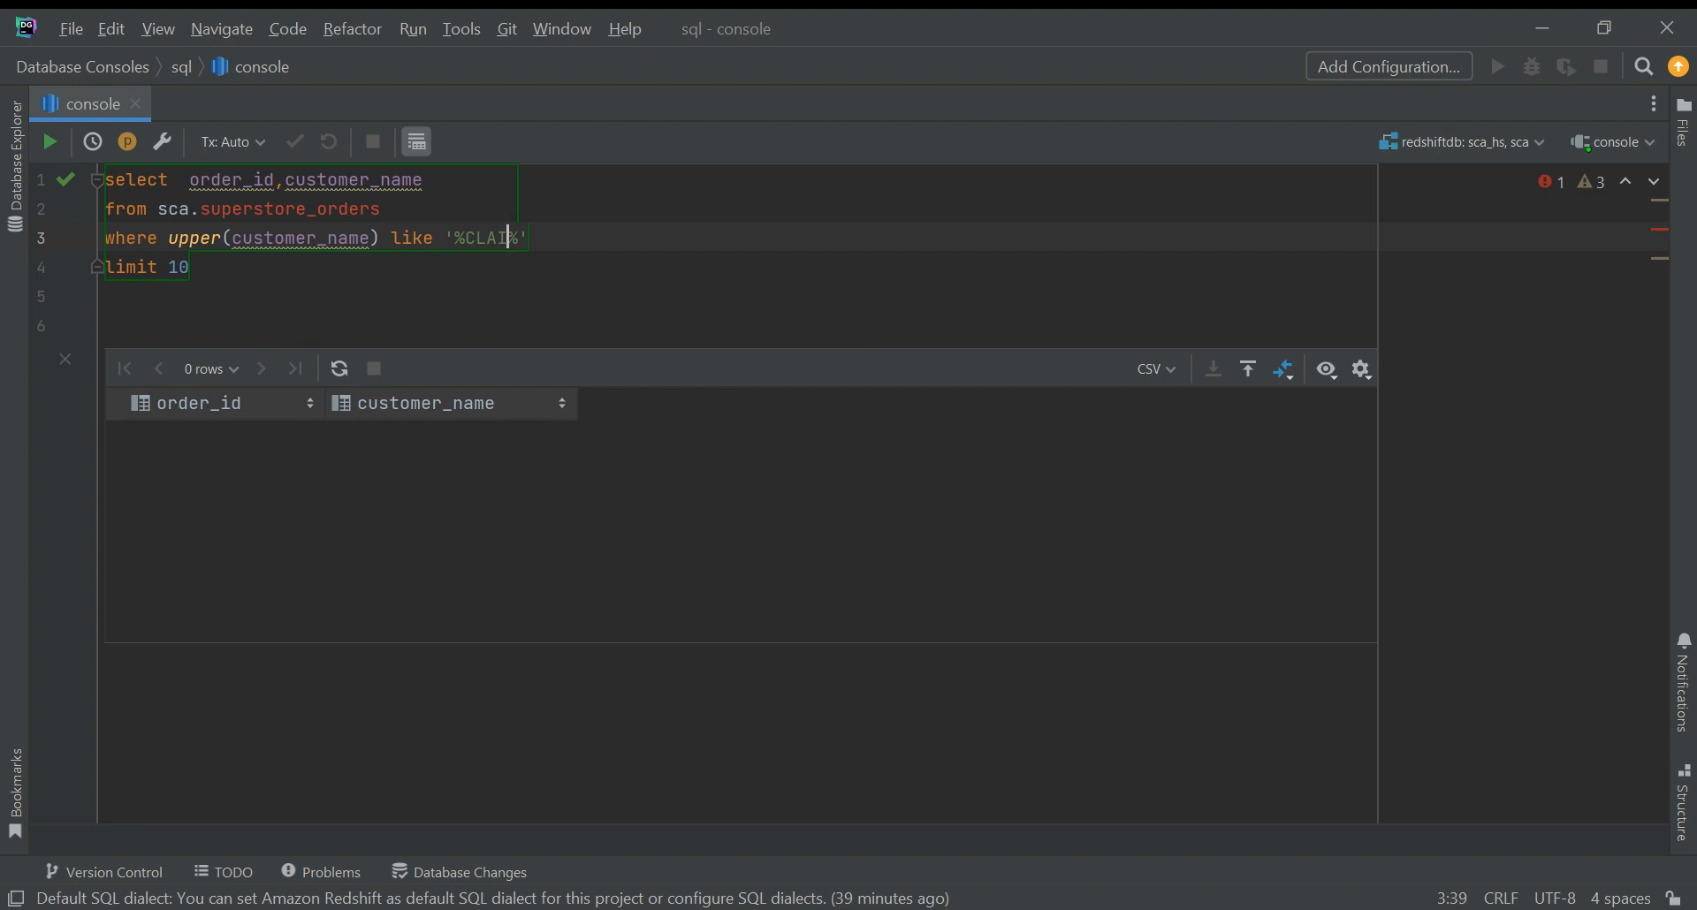
Step: Finish the '%CLaire%' pattern with ILIKE and rerun, returning five Claire Gute orders
{"action": "type", "text": "RE"}
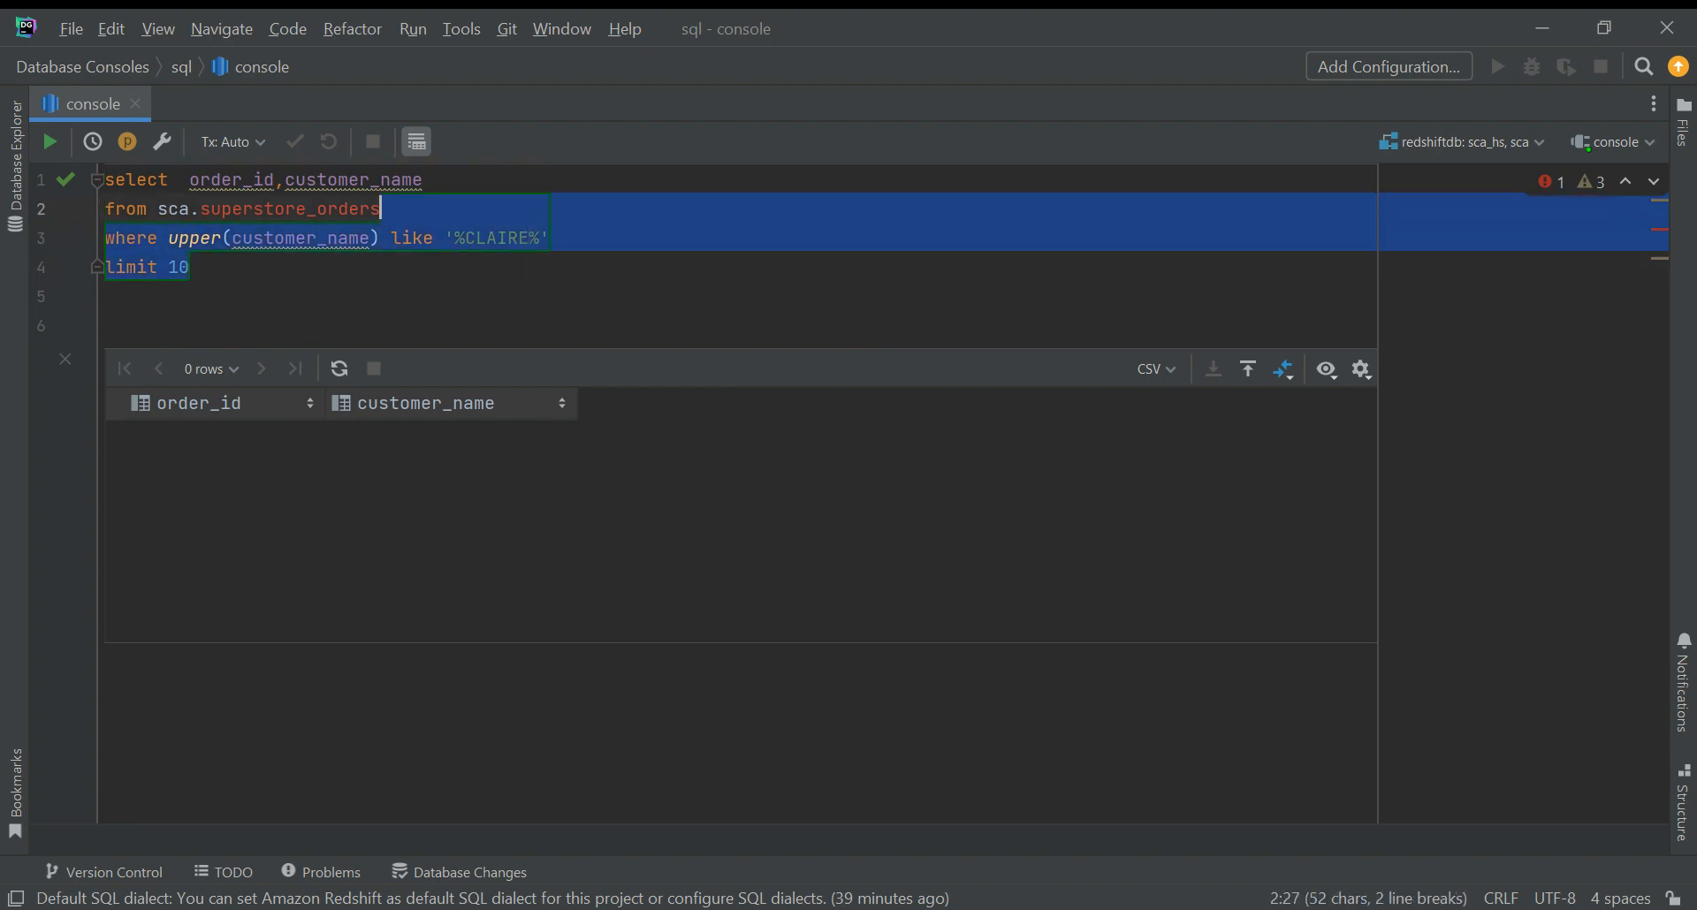
{"action": "left_click", "coordinate": [49, 141]}
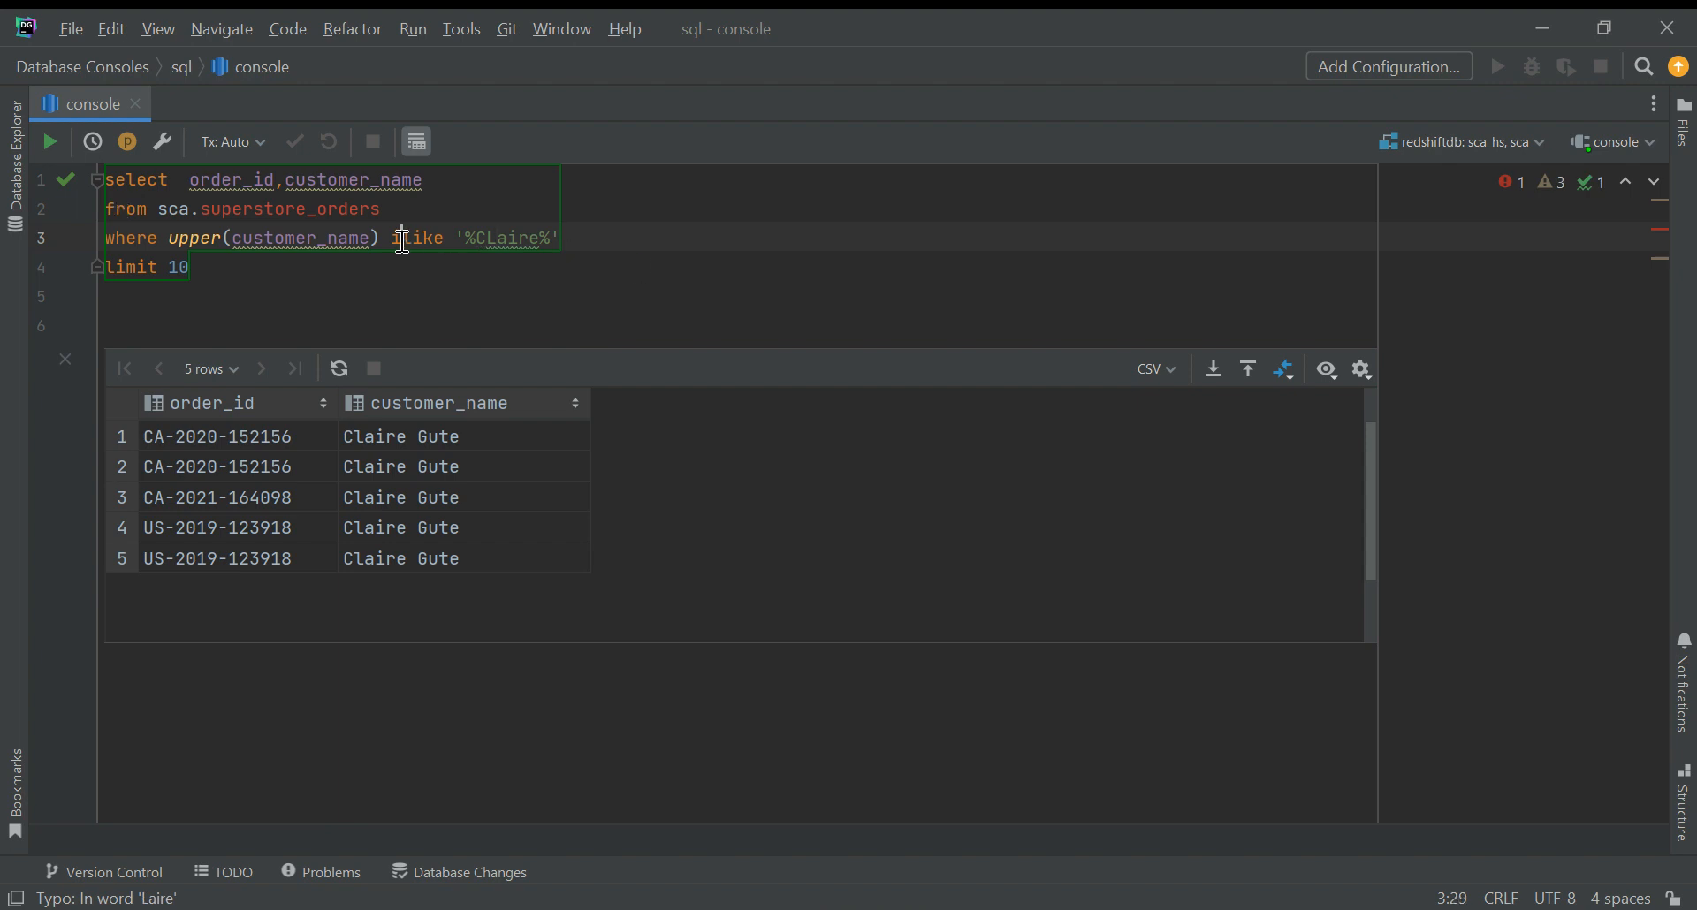